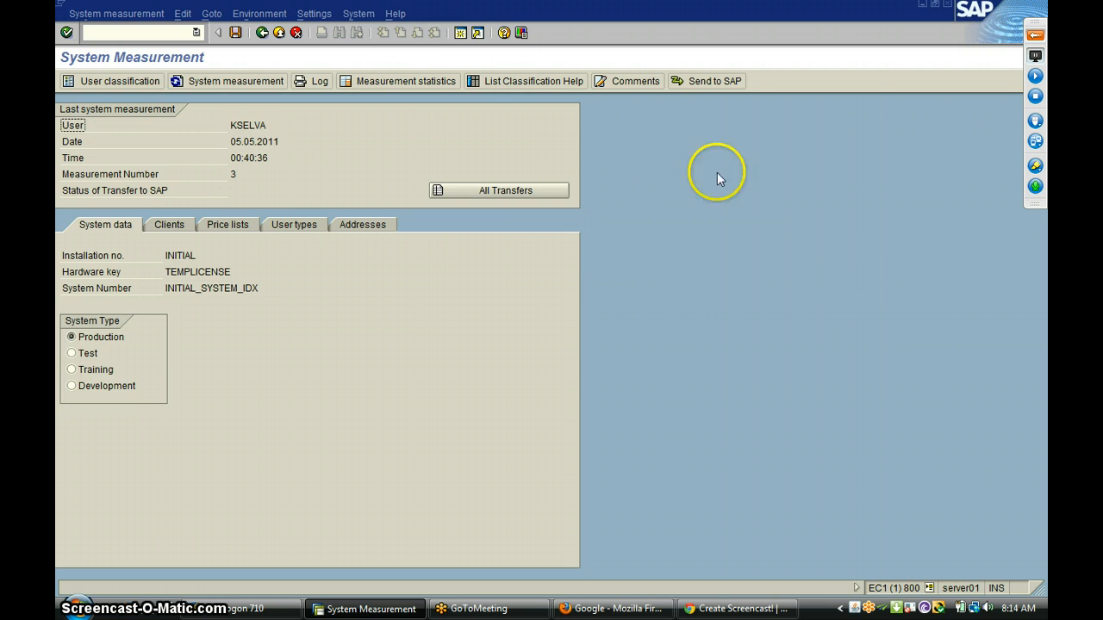
# Review system data and the client list, then display the SW Component Price List tab
pyautogui.click(359, 13)
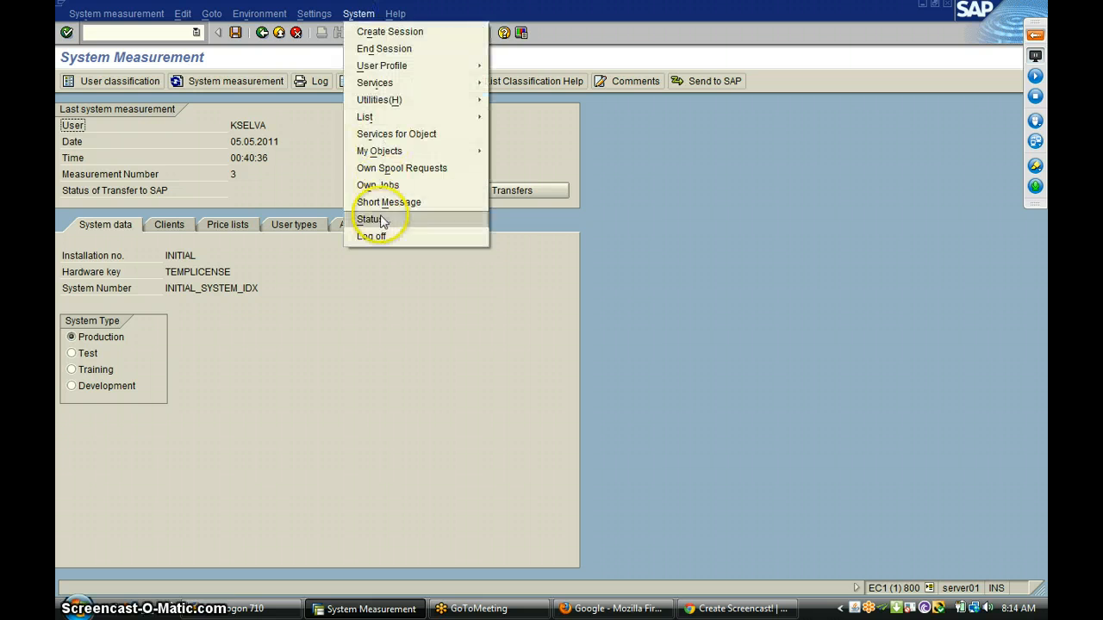
pyautogui.click(370, 219)
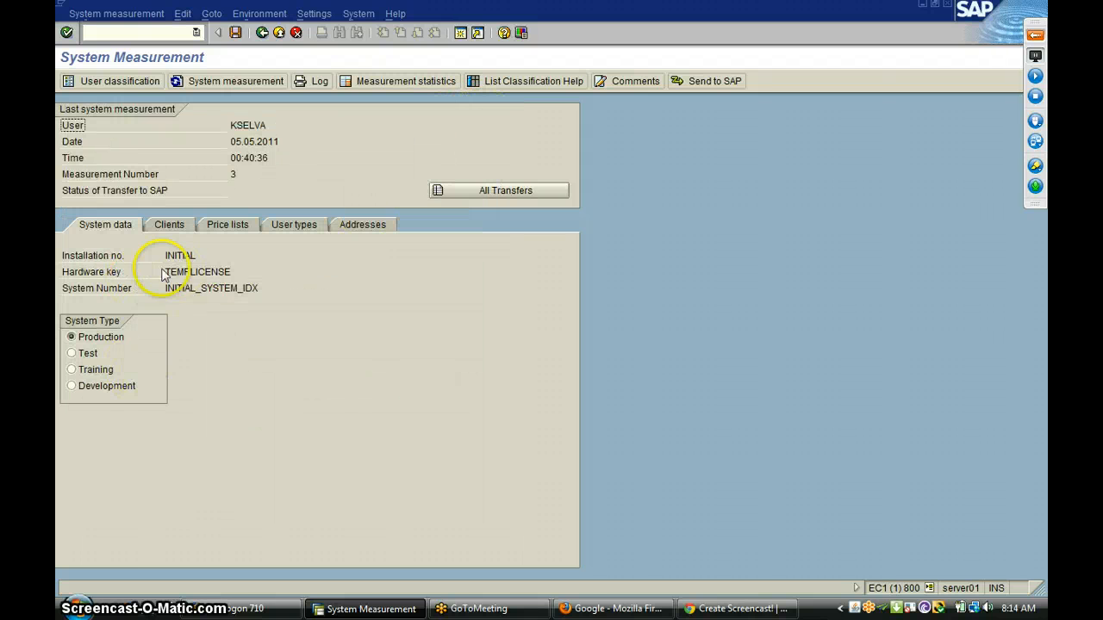
pyautogui.moveTo(128, 358)
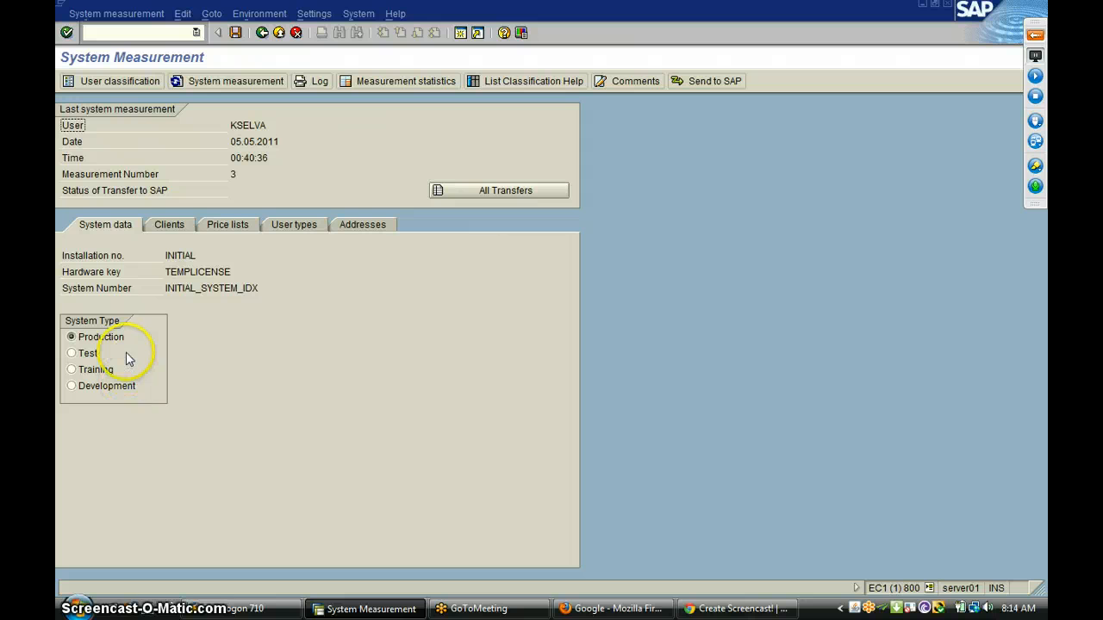
pyautogui.click(169, 224)
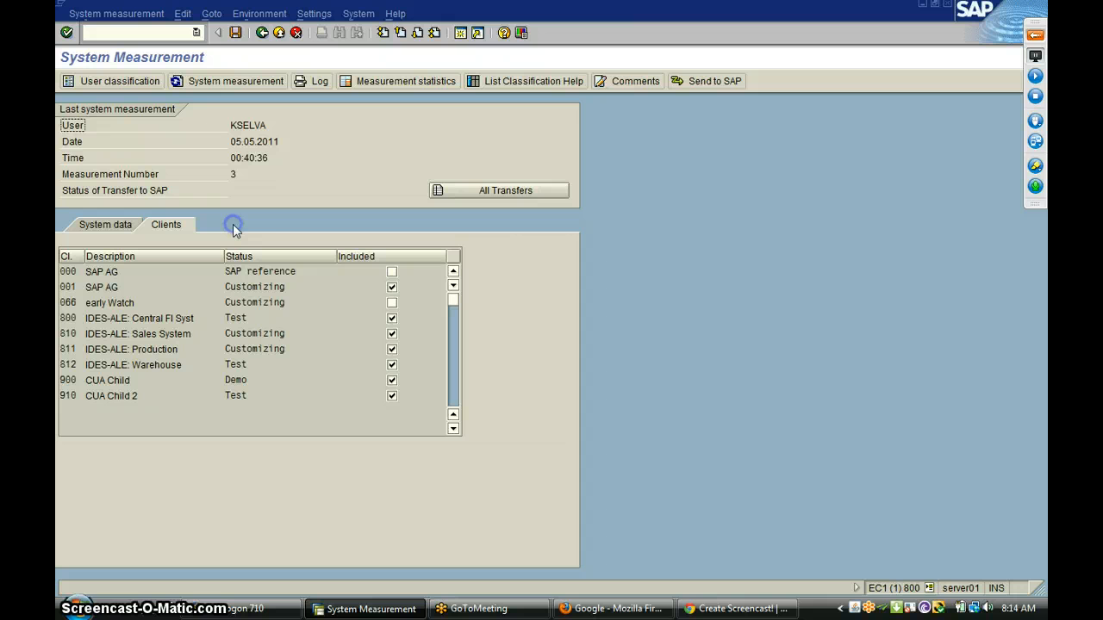
pyautogui.click(225, 224)
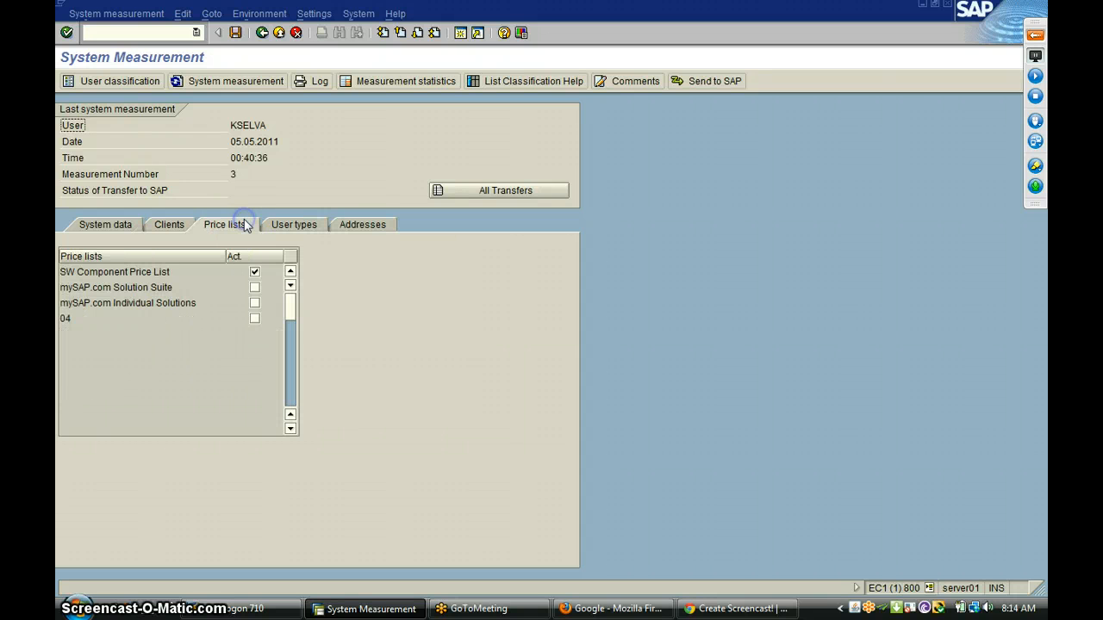
# Show the User types tab with active flags, including special module types 1–4
pyautogui.click(291, 224)
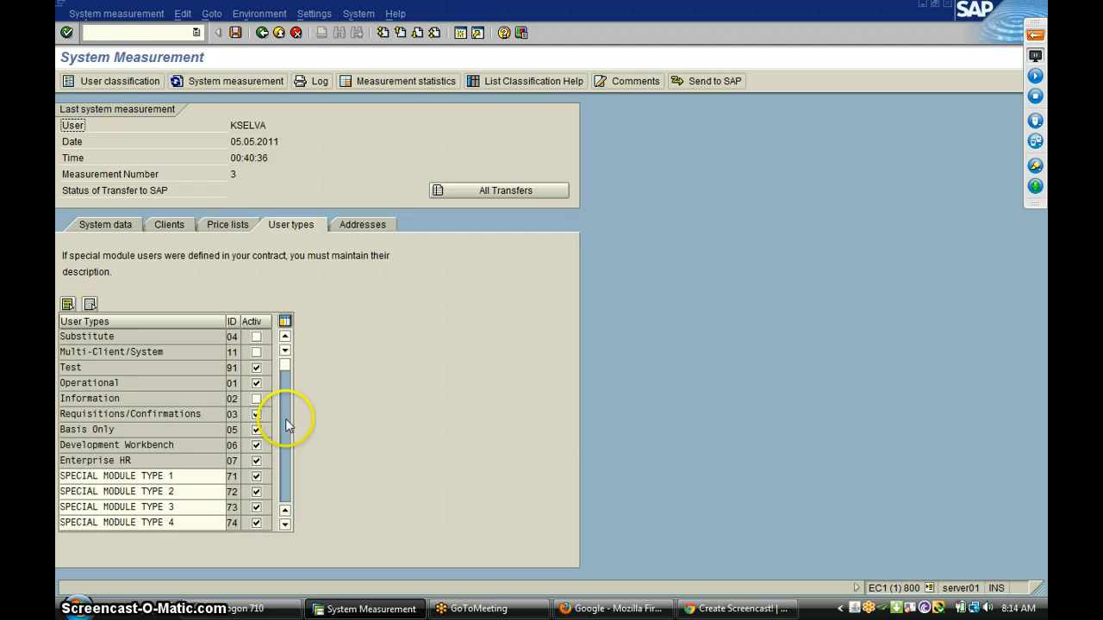
pyautogui.scroll(-3)
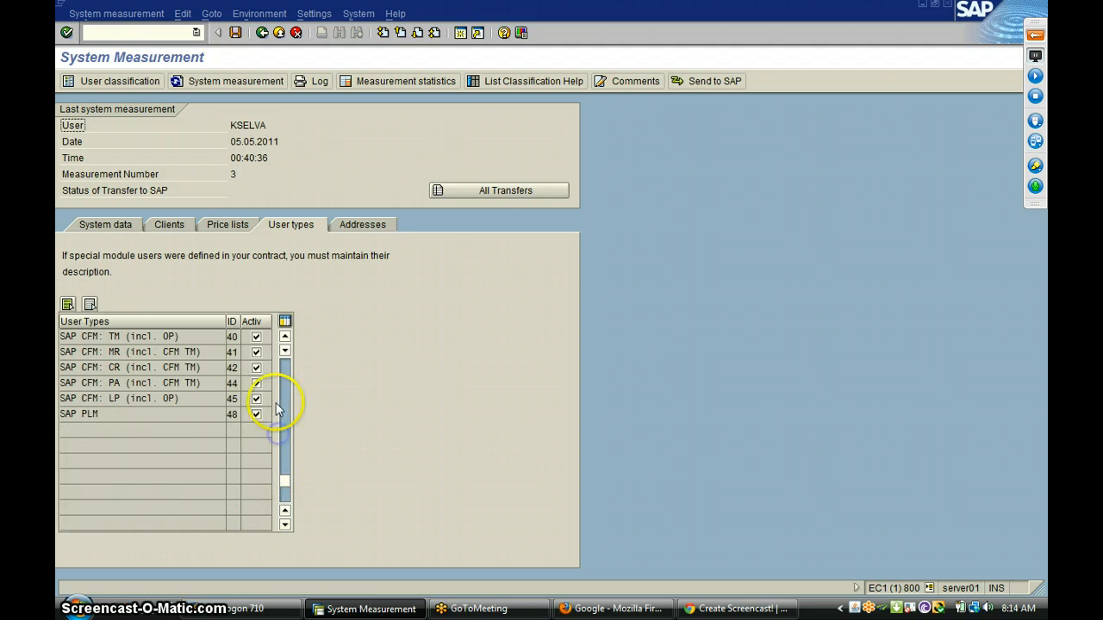
pyautogui.scroll(-3)
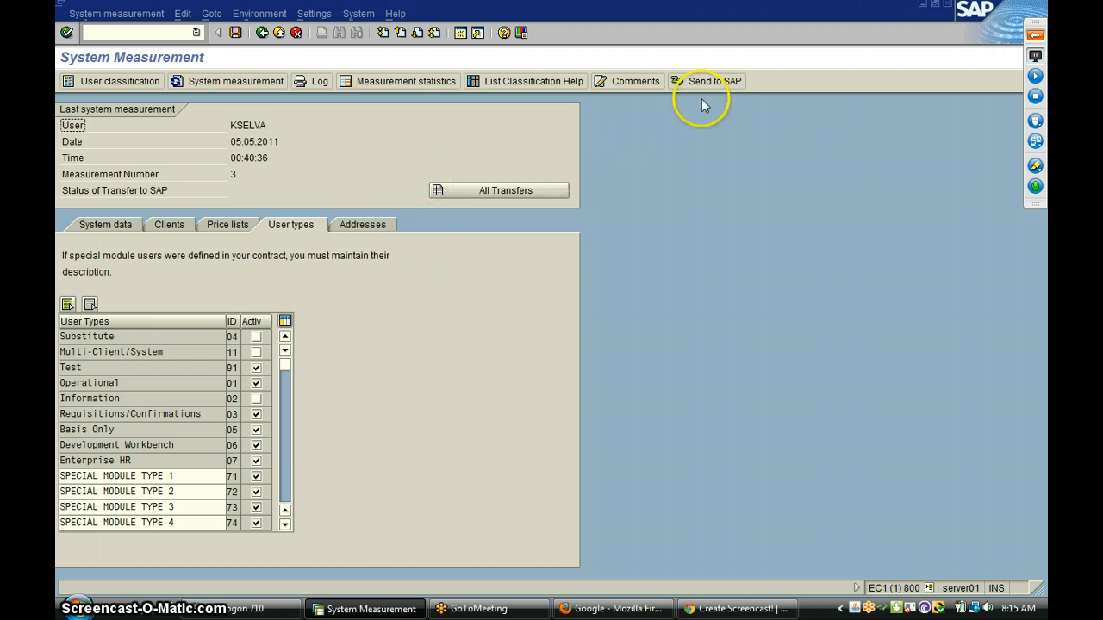
pyautogui.moveTo(707, 80)
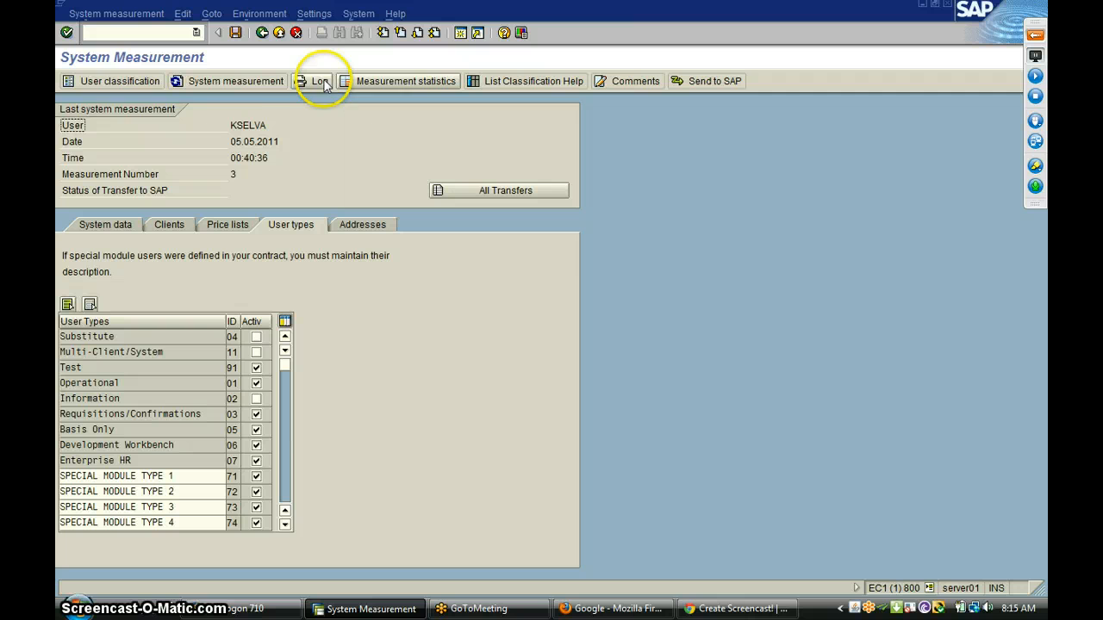
pyautogui.moveTo(110, 80)
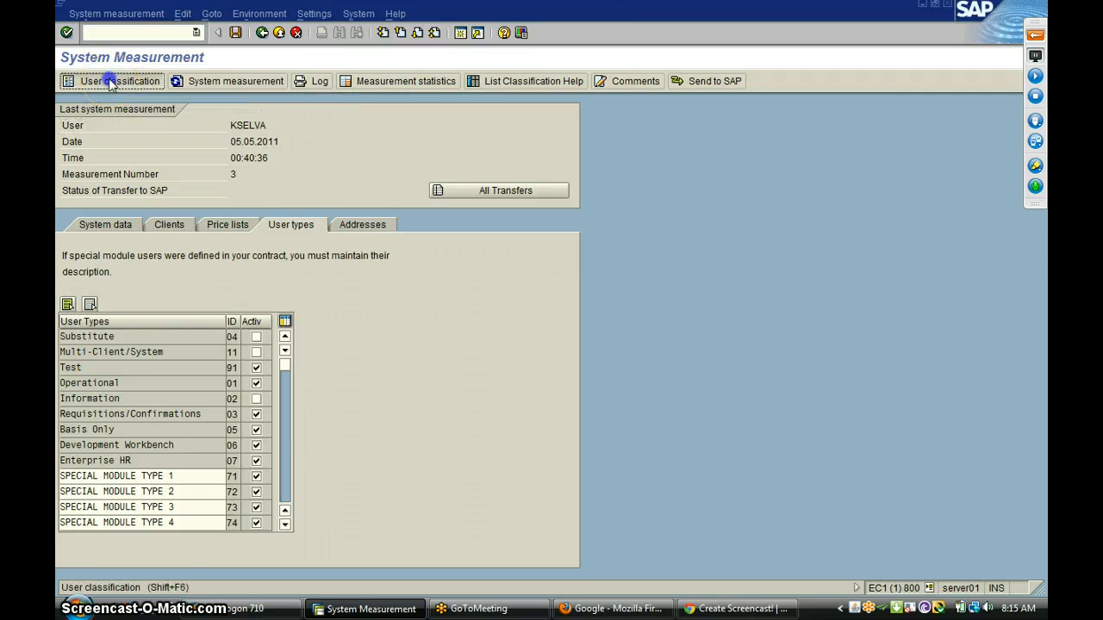
pyautogui.click(110, 81)
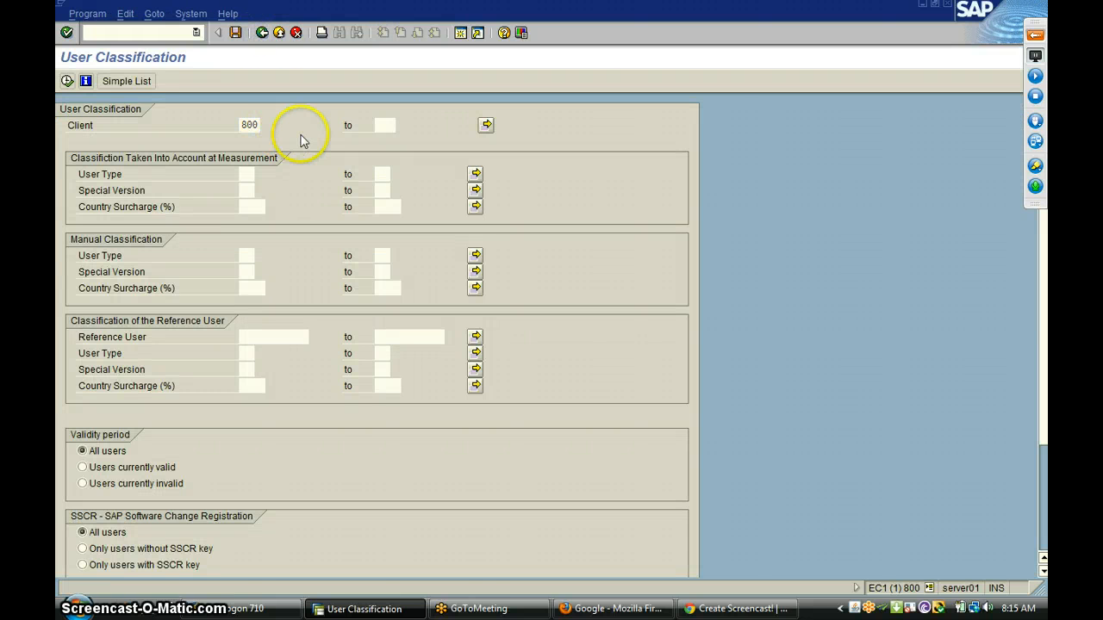
pyautogui.click(235, 80)
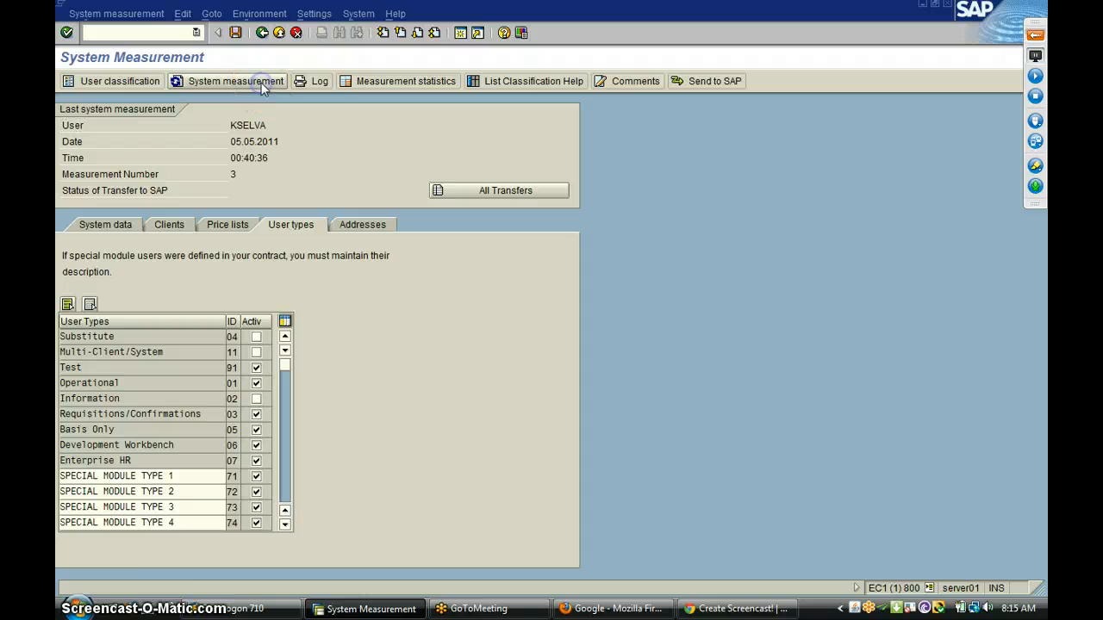